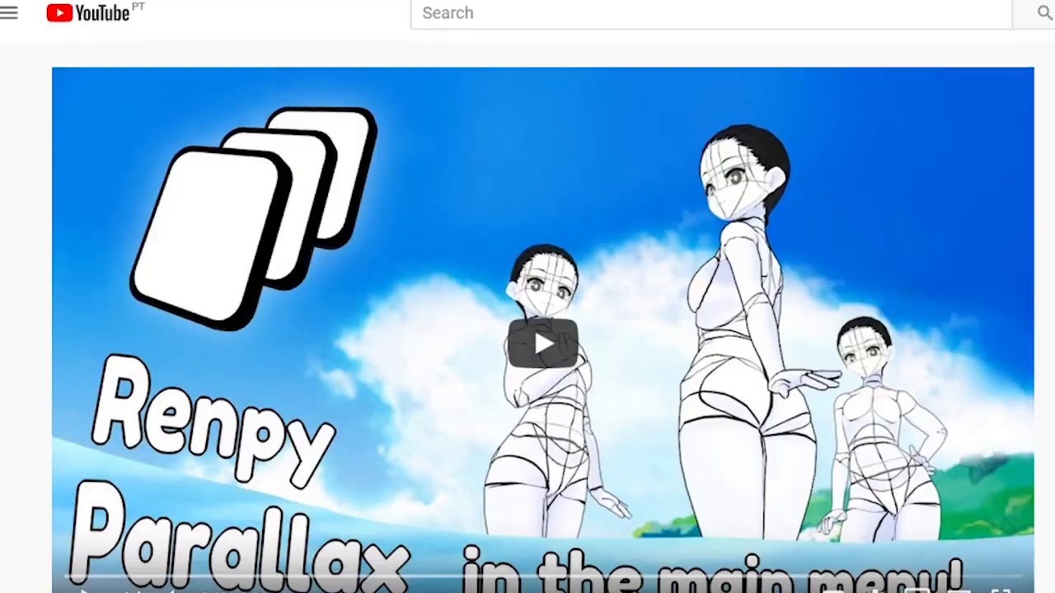
Replace gui.main_menu_background with TrackCursor("gui/main_menu_1.png", 20) and further TrackCursor layer lines.
{"action": "left_click", "coordinate": [540, 344]}
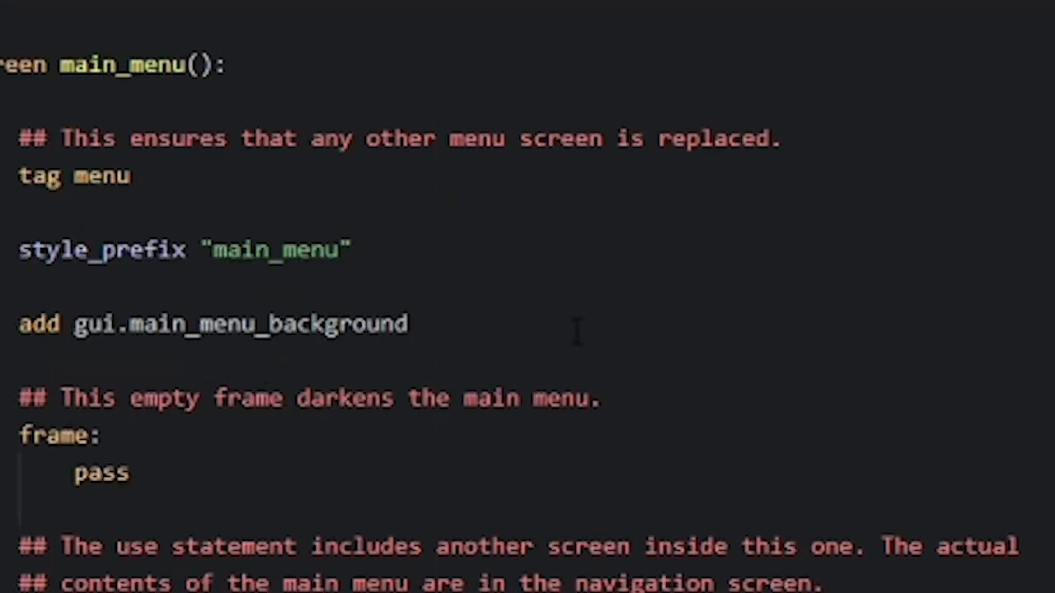
{"action": "double_click", "coordinate": [239, 323]}
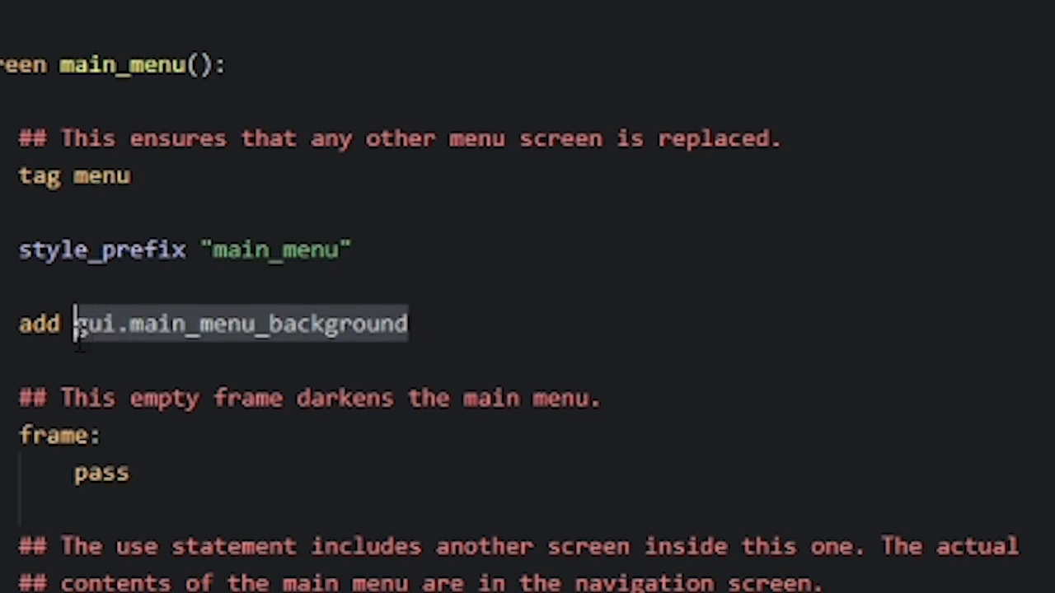
{"action": "type", "text": "Track"}
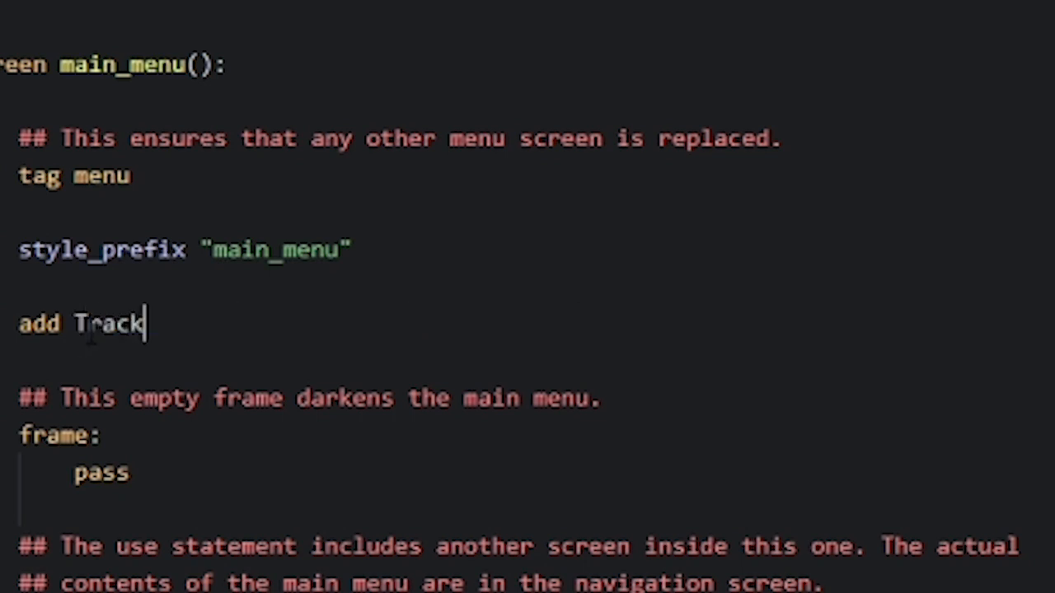
{"action": "type", "text": "Cursor(\""}
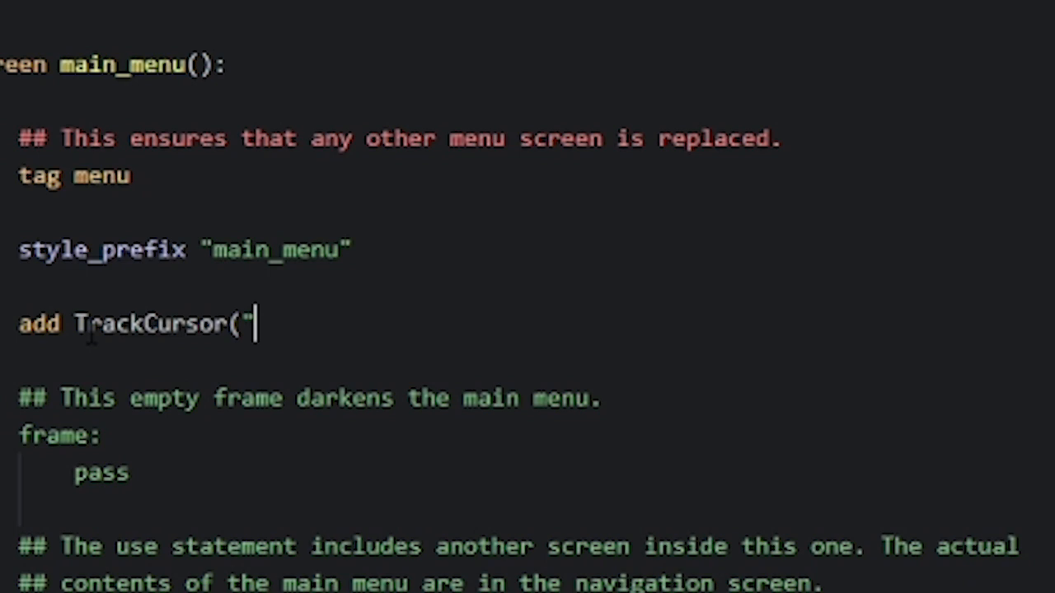
{"action": "type", "text": "gui/main_menu_1.png"}
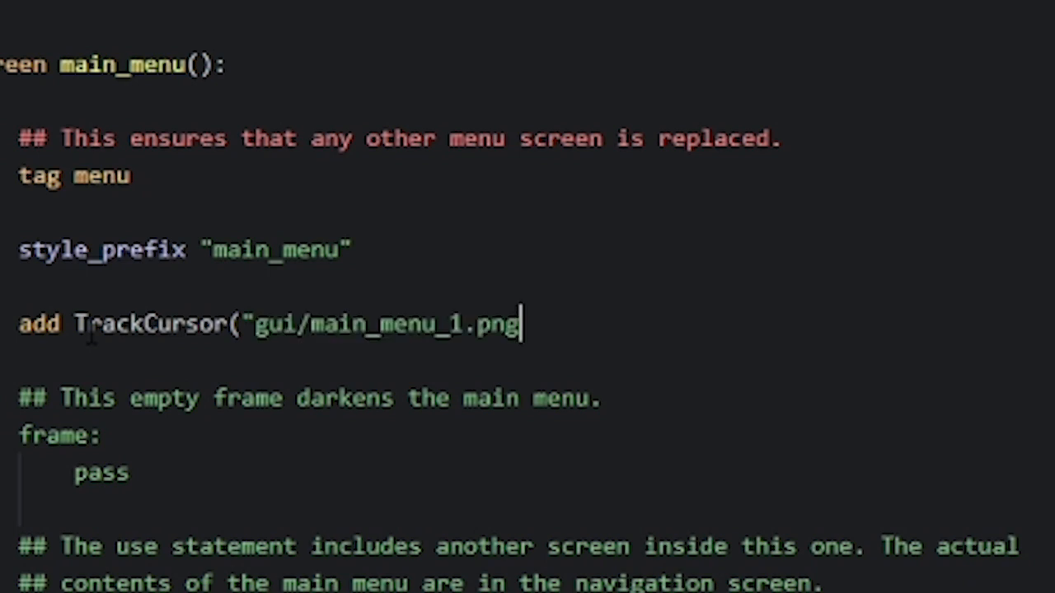
{"action": "type", "text": ","}
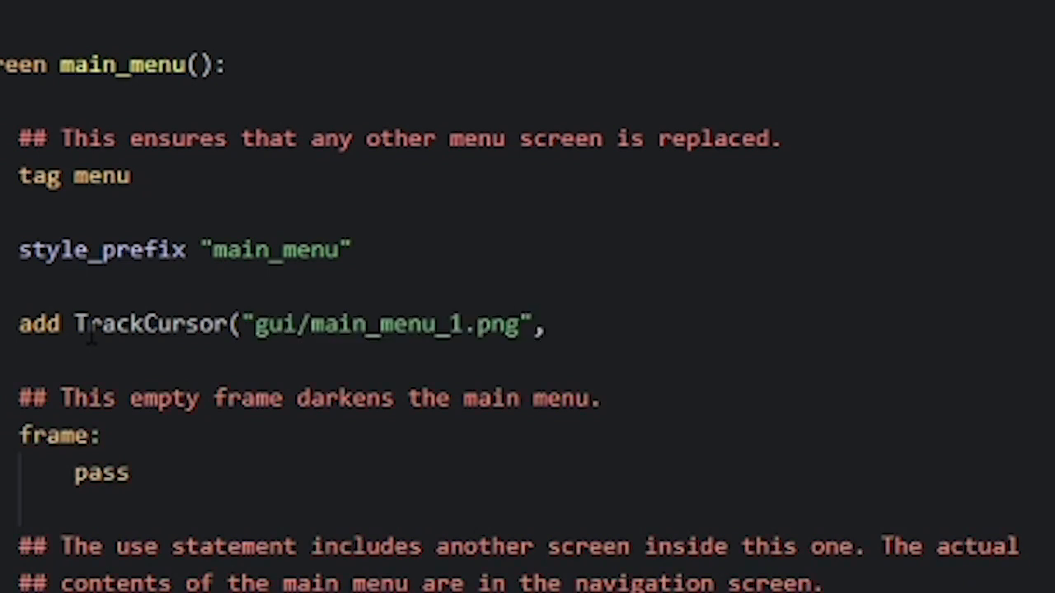
{"action": "type", "text": ", 20"}
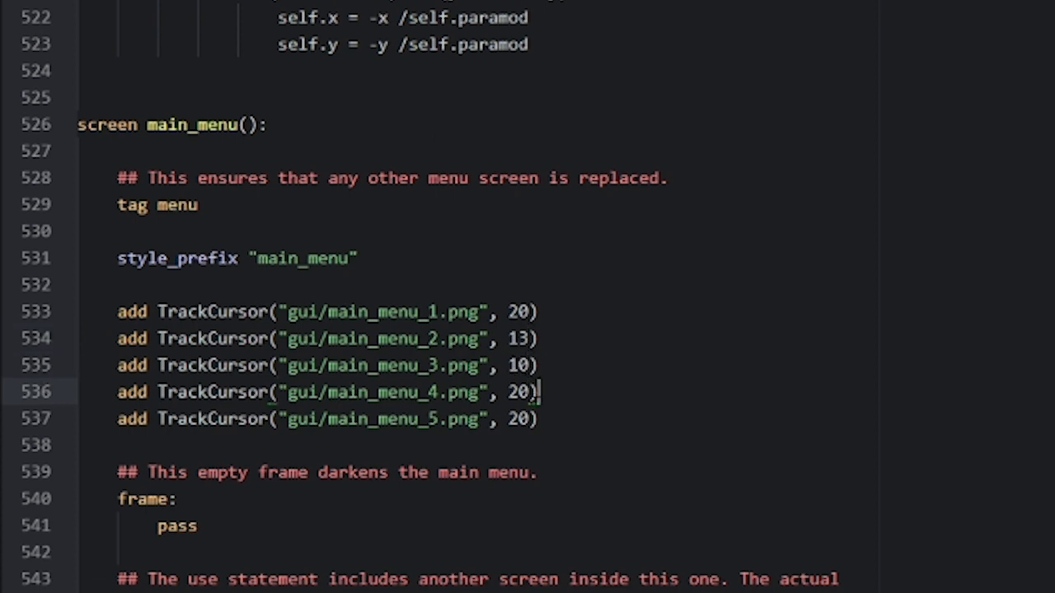
{"action": "type", "text": "8"}
{"action": "type", "text": "xz"}
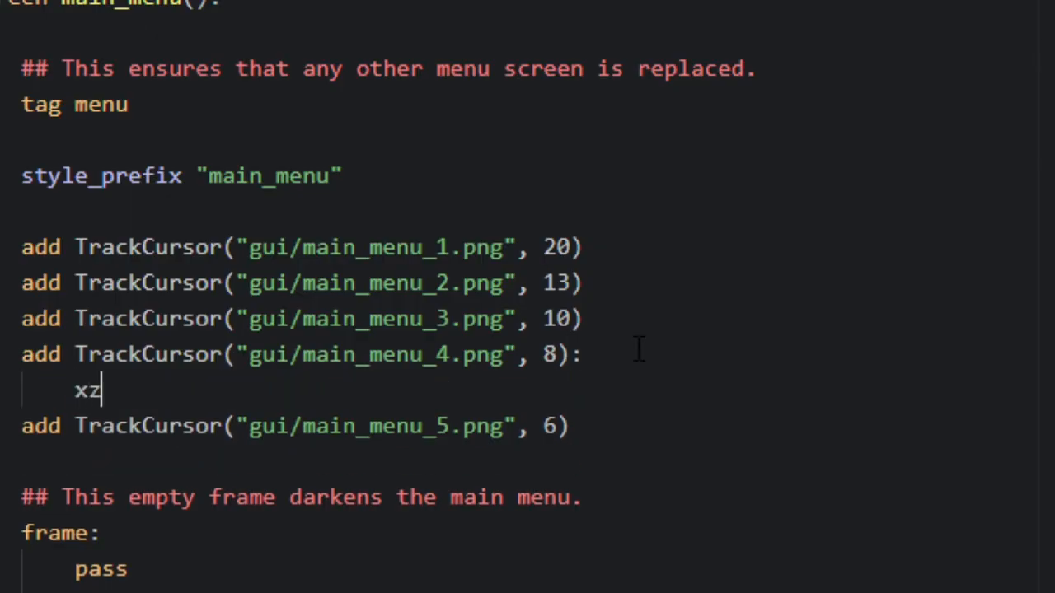
Add xzoom 1.3 and yzoom 1.3 beneath the main_menu_4 TrackCursor layer.
{"action": "type", "text": "oom 1.3"}
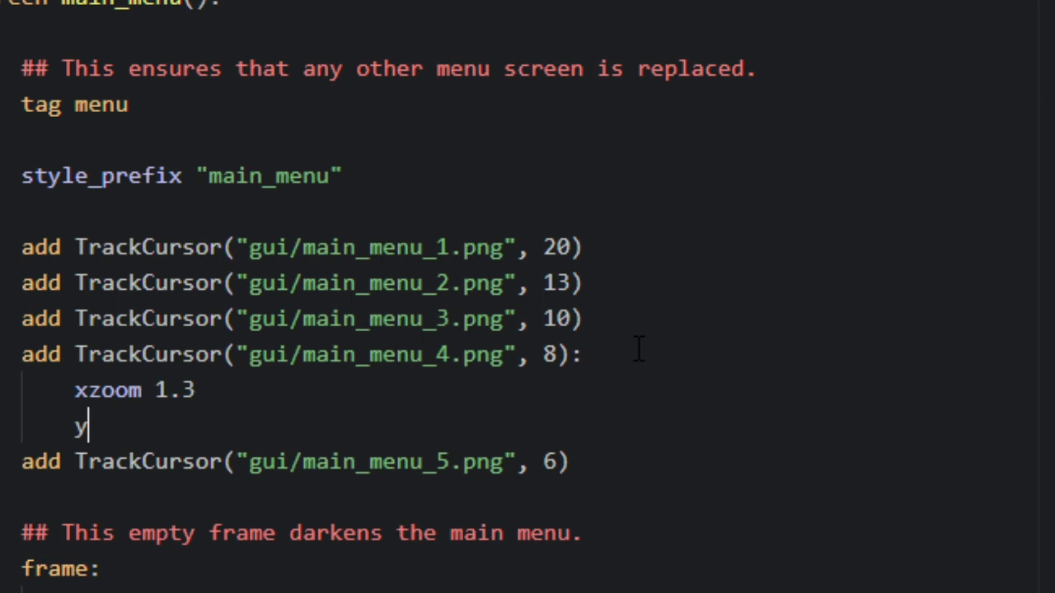
{"action": "type", "text": "zoom 1.3"}
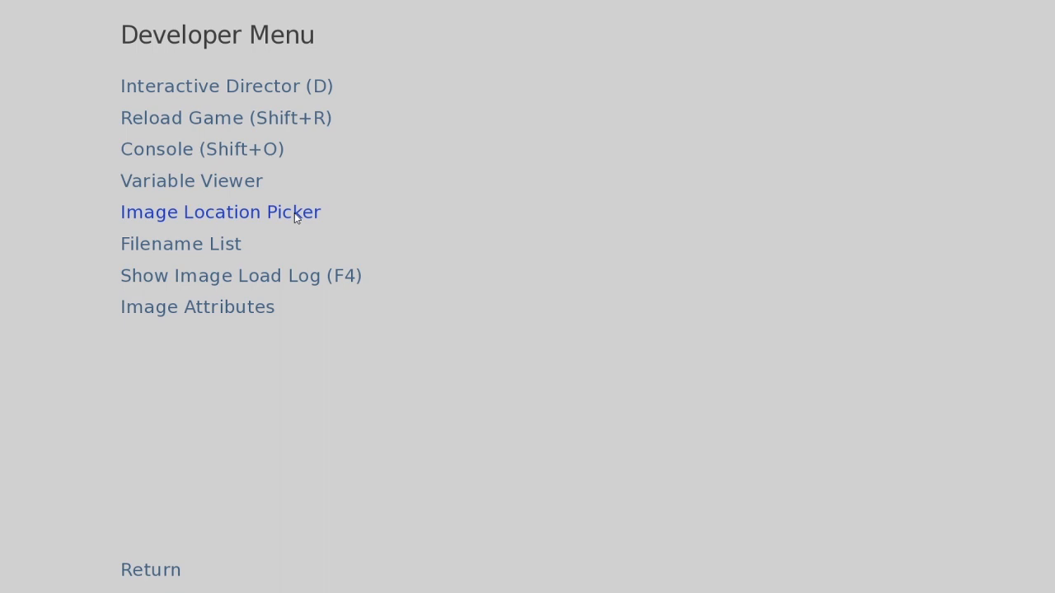
{"action": "mouse_move", "coordinate": [260, 222]}
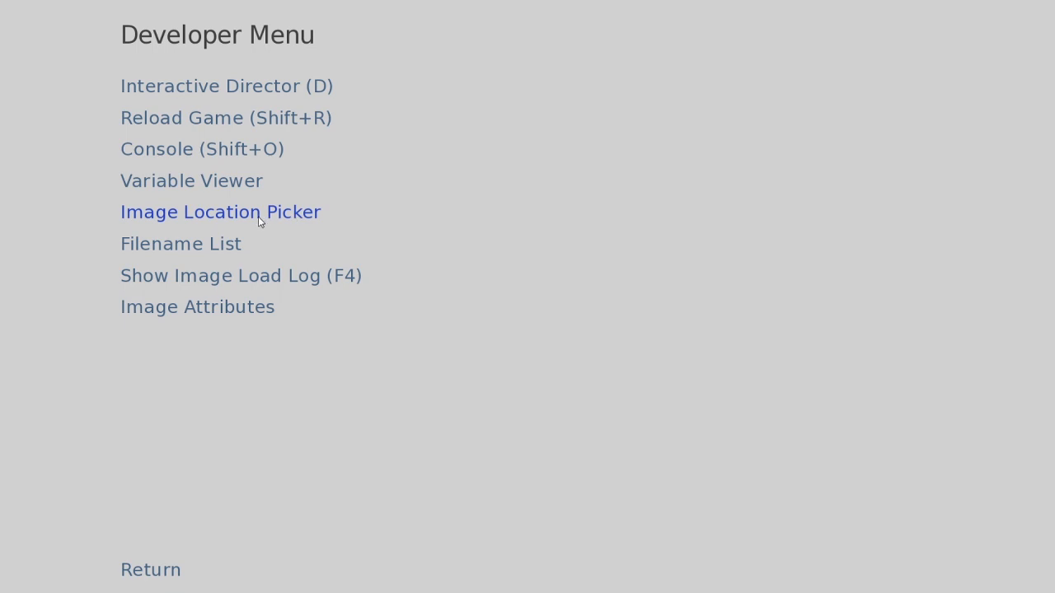
Launch the Image Location Picker from the game's Developer Menu.
{"action": "left_click", "coordinate": [221, 212]}
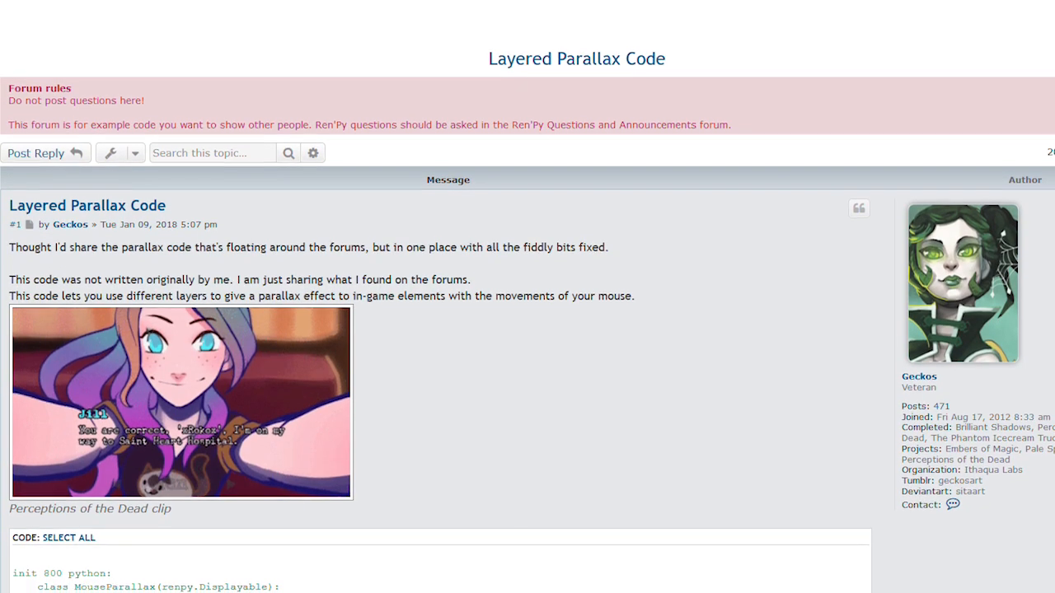
Scroll the Layered Parallax Code thread to the MouseParallax class's __init__ method.
{"action": "scroll", "scroll_direction": "down", "scroll_amount": 3}
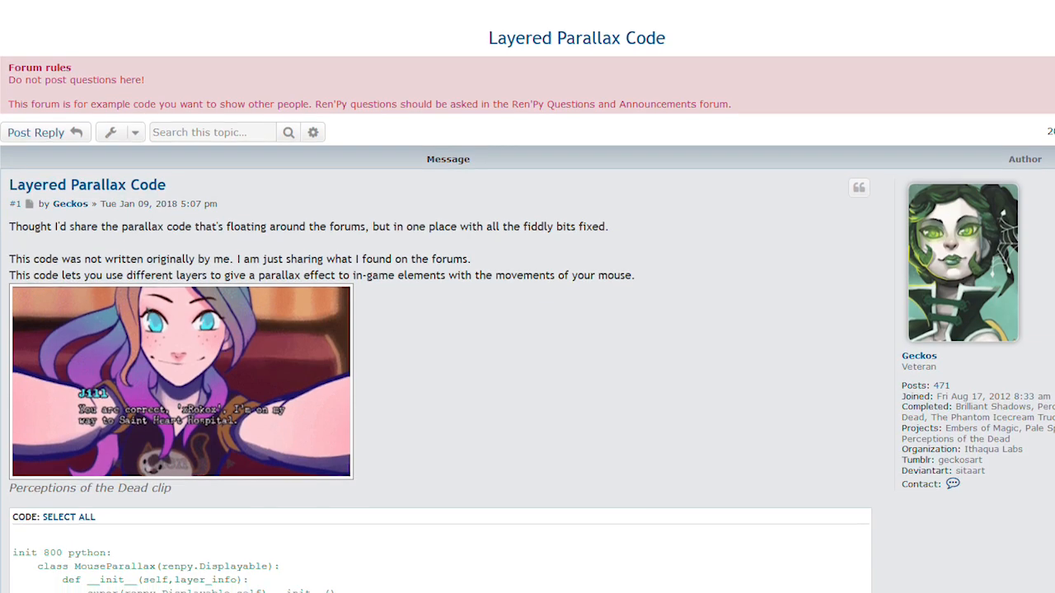